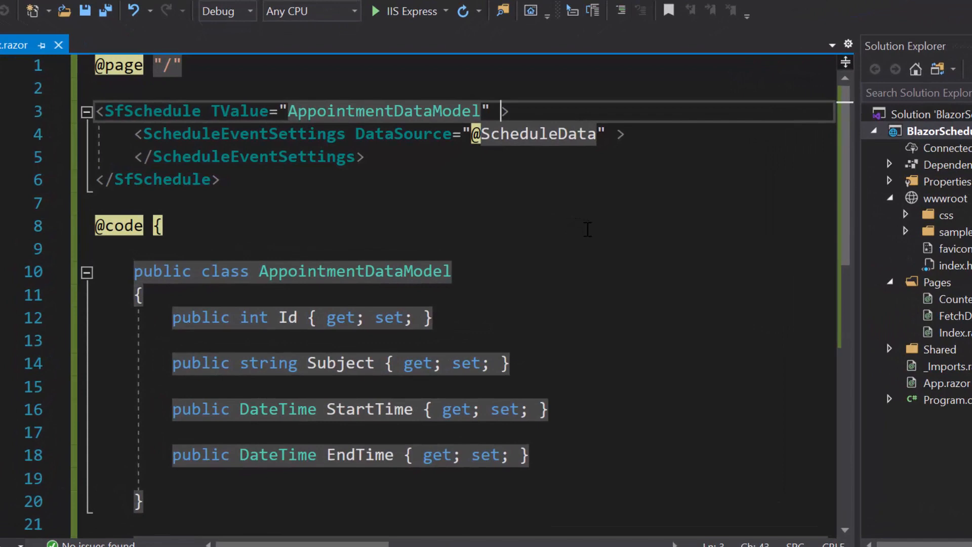
- Look over the empty May 02-08, 2021 week in Chrome, then return to Index.razor
scroll("down", 3)
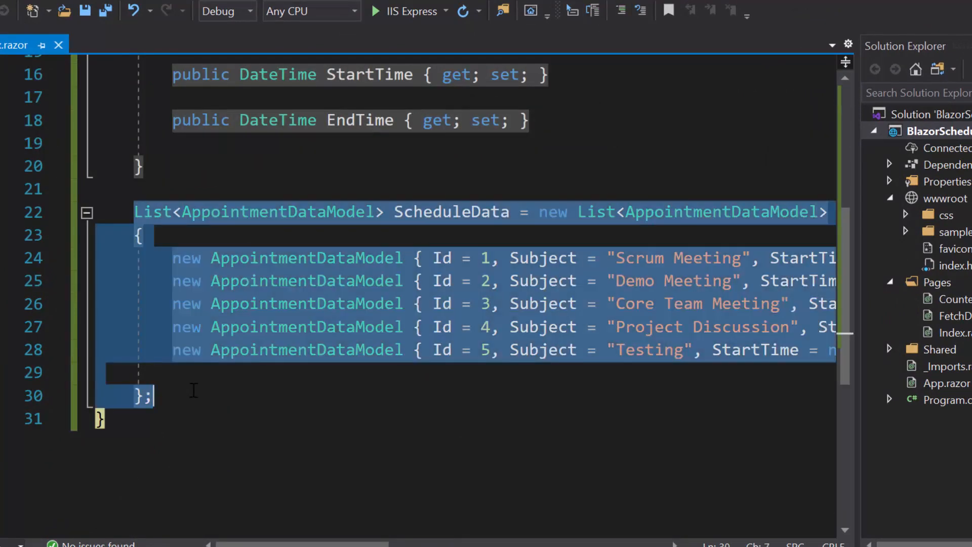
scroll("up", 3)
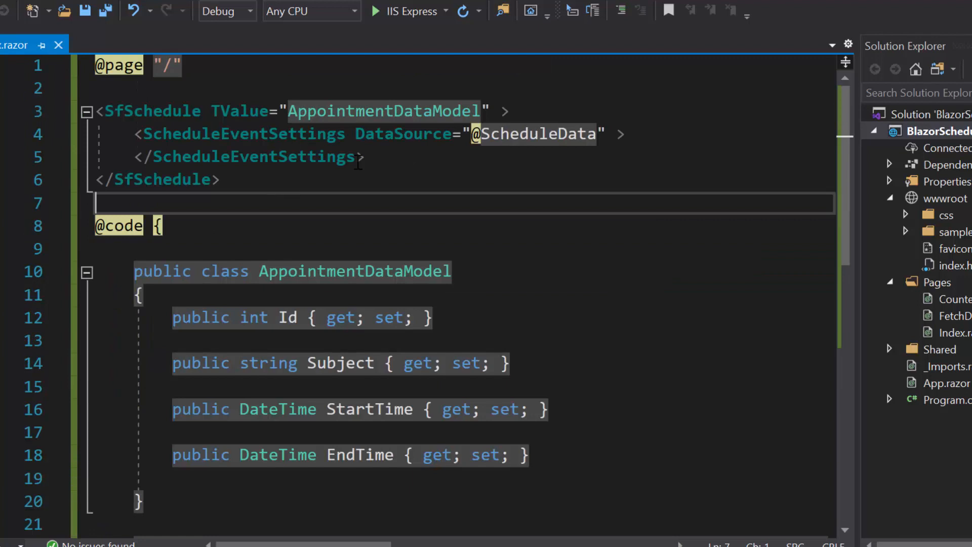
left_click_drag(173, 317, 537, 454)
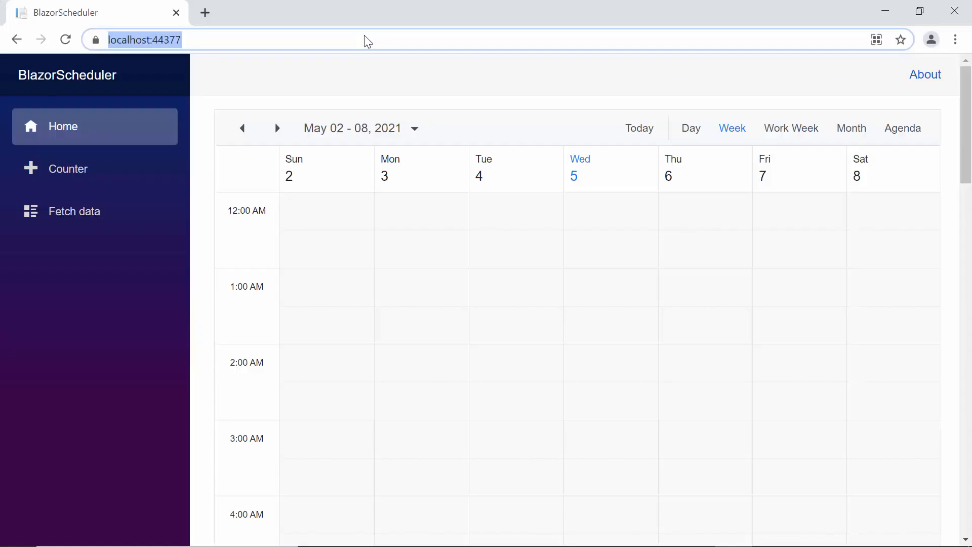
scroll("down", 3)
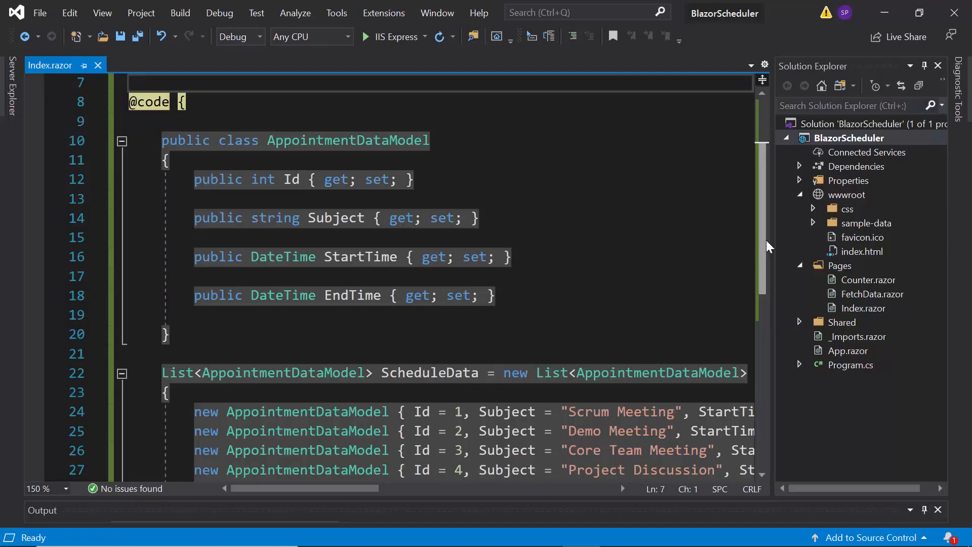
- Add a bool IsAllDay property and set IsAllDay = true on the Testing event
type("publ")
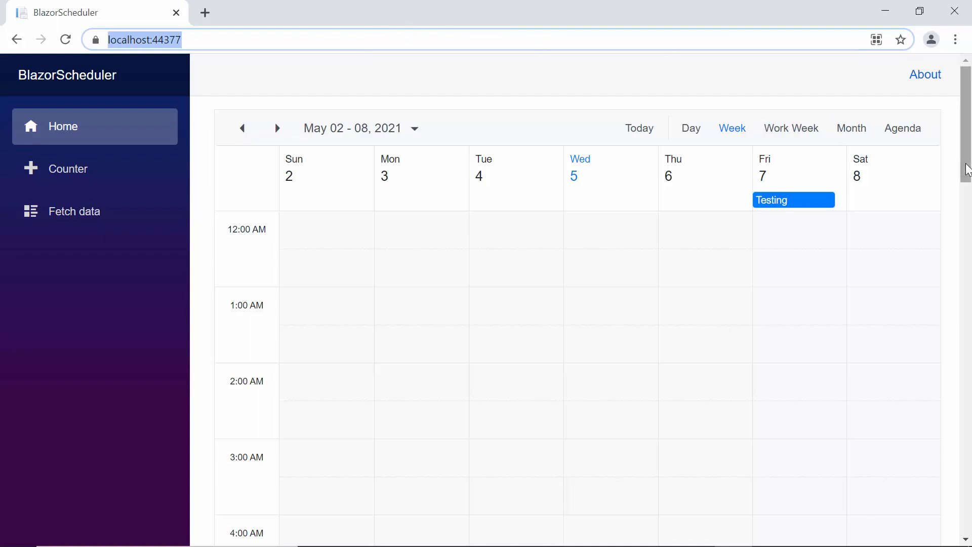
scroll("down", 3)
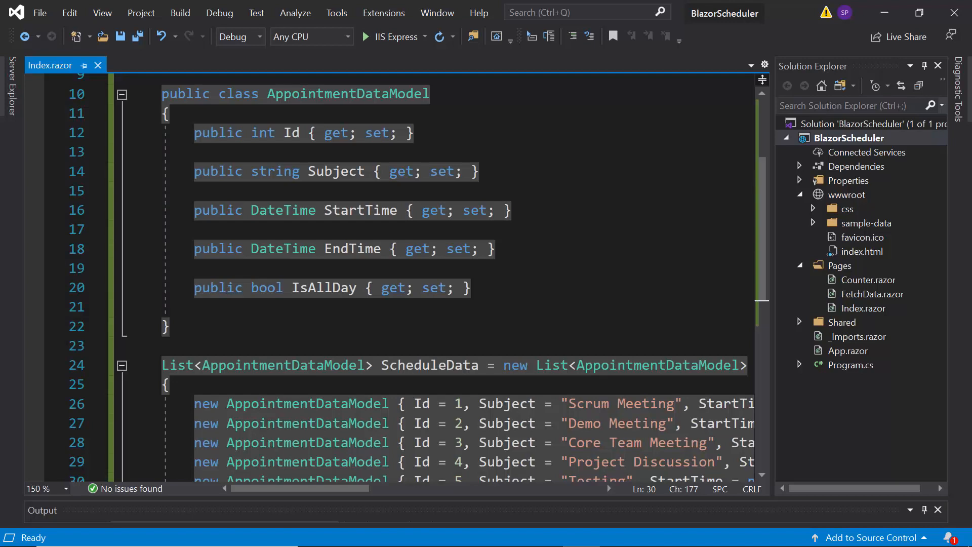
- Add a RecurrenceRule property and give Scrum Meeting FREQ=DAILY;INTERVAL=1;COUNT=10, then check Month view
type("public")
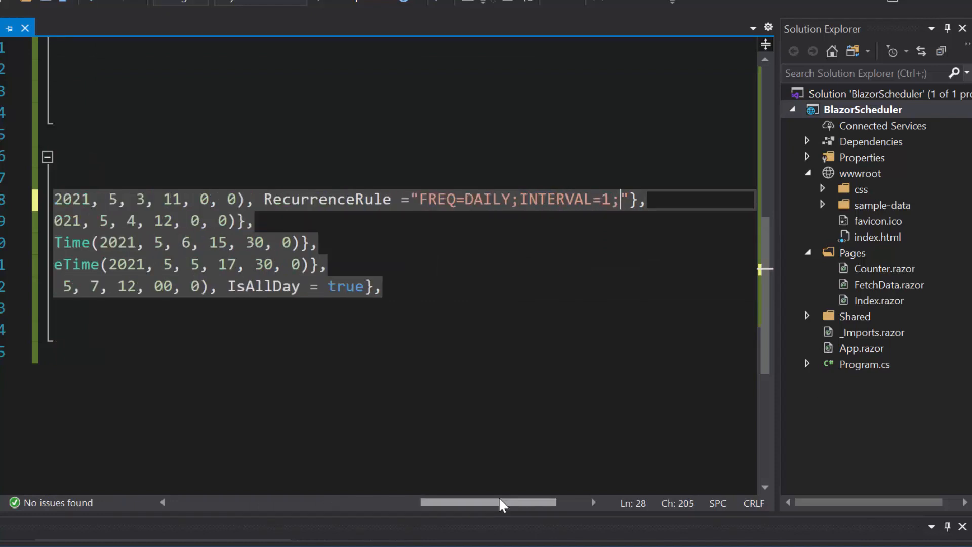
type("COUNT=10")
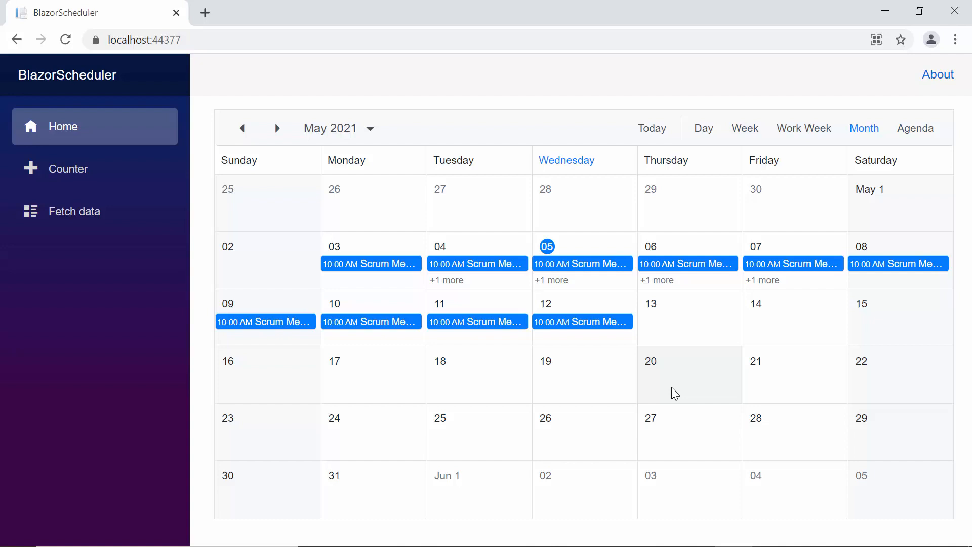
left_click(686, 263)
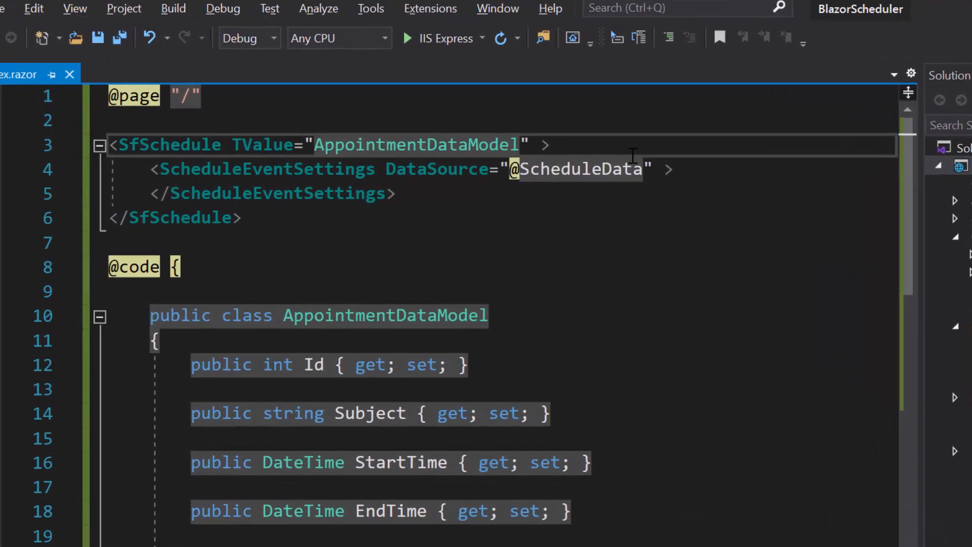
- Set Readonly="true" on the SfSchedule tag
type("Readonly=\"\"")
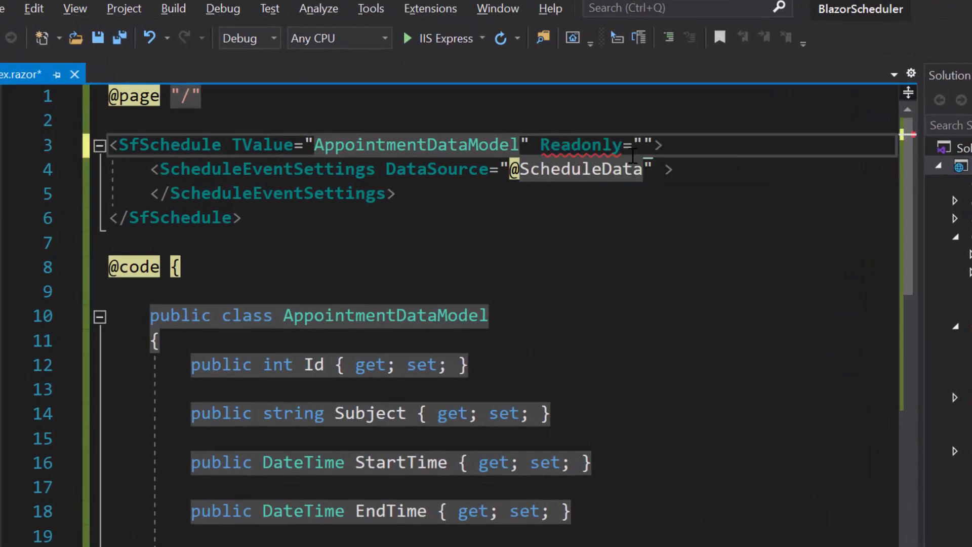
type("true")
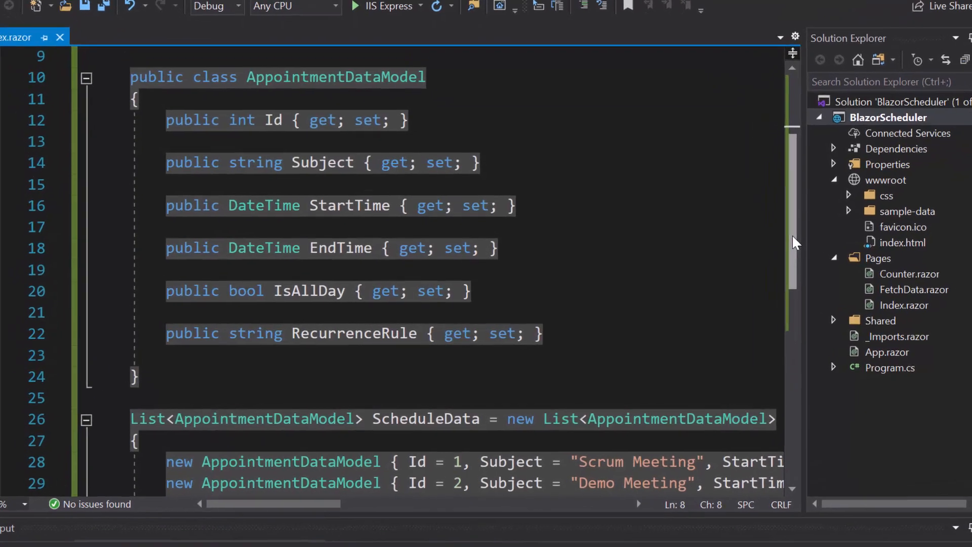
- Add 'public bool IsBlock { get; set; }' to the model and start marking Demo Meeting as blocked
type("public bool")
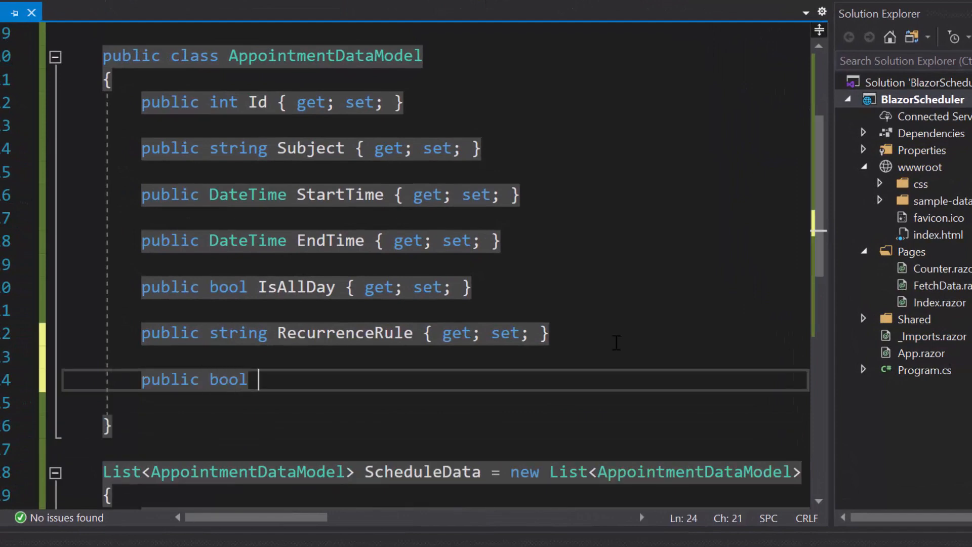
type("IsBlock { get; set; }")
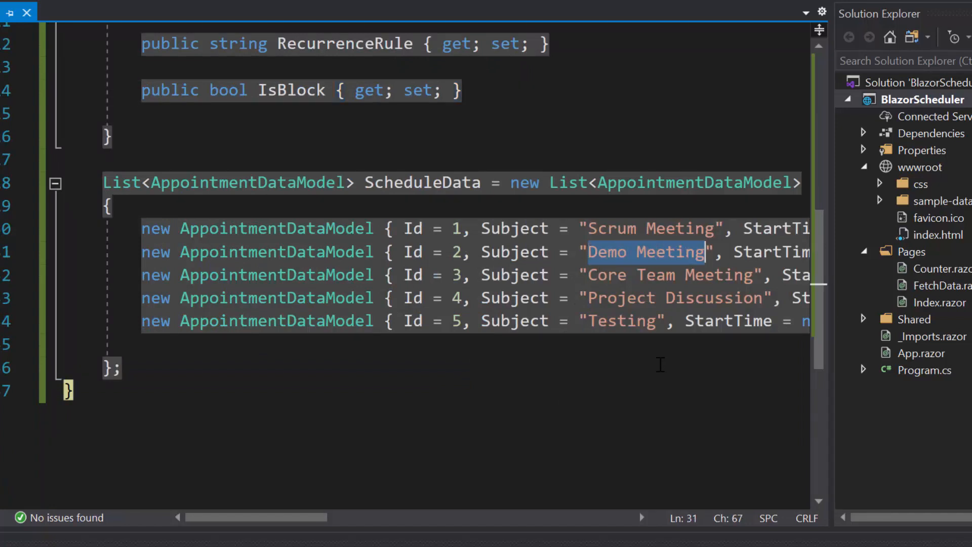
type("Is")
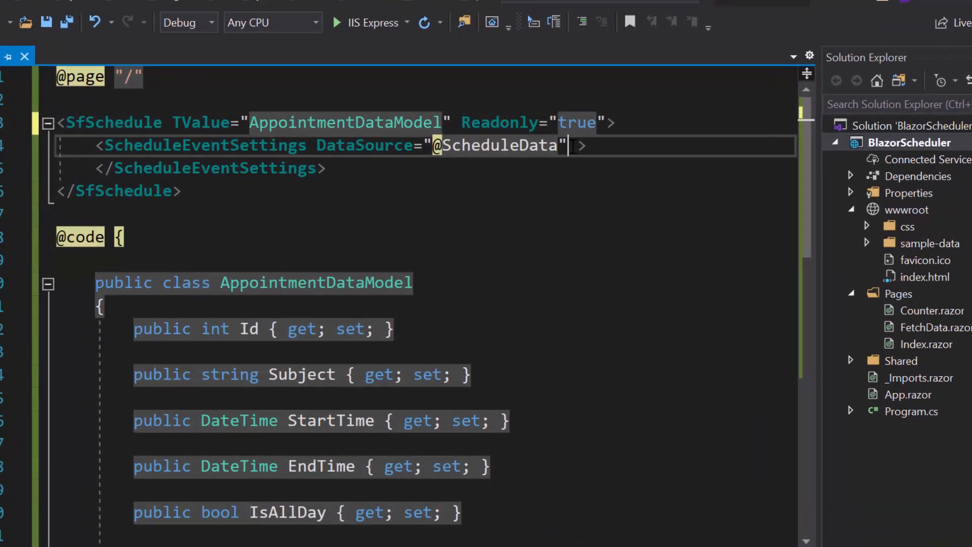
- Set EnableTooltip="true" on the ScheduleEventSettings tag
type("EnableTooltip=\"t")
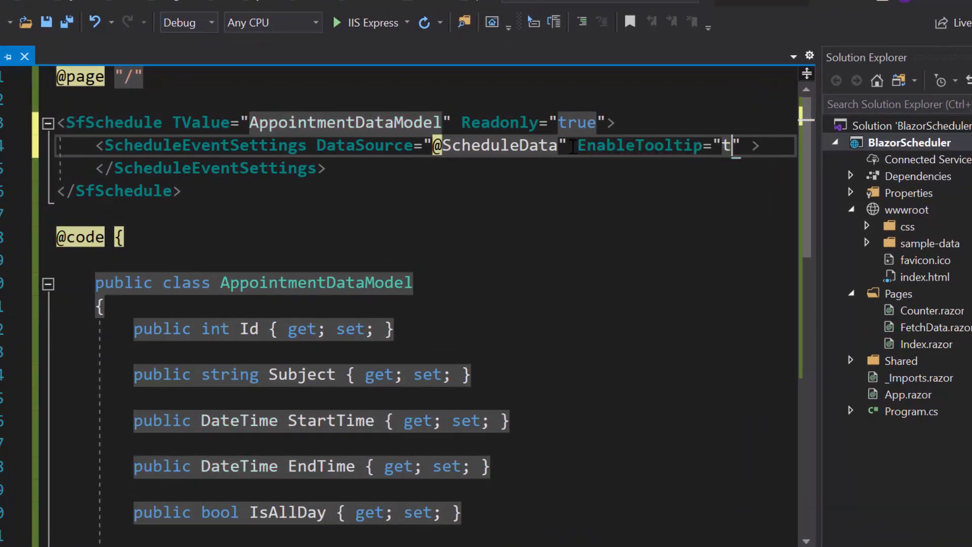
type("rue")
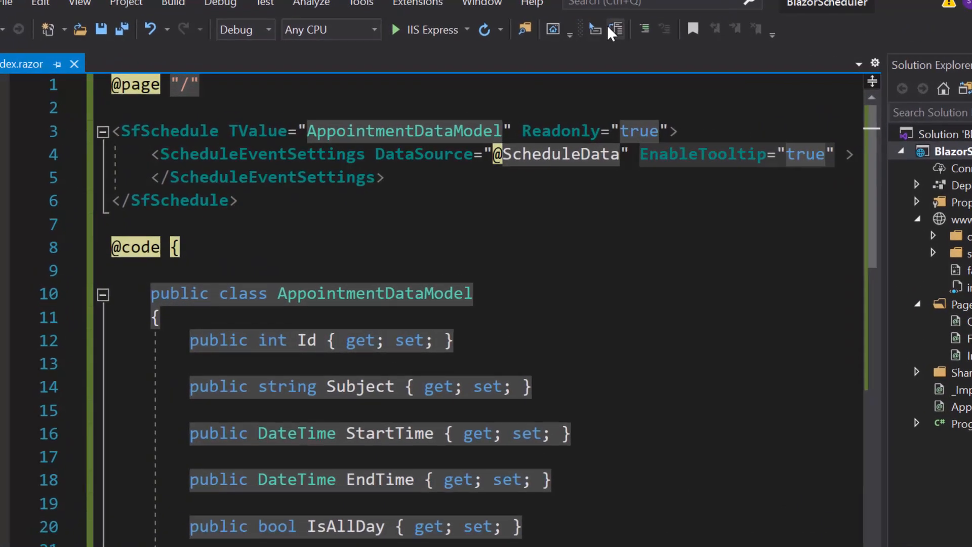
- Add a ScheduleField block with FieldSubject and FieldStartTime titles, and remove the Readonly setting
type("<Sched")
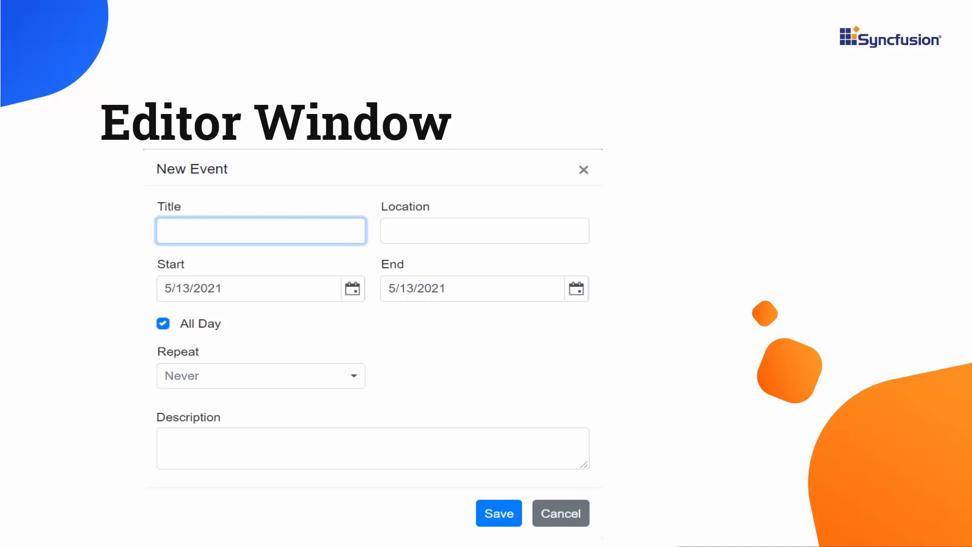
left_click(260, 230)
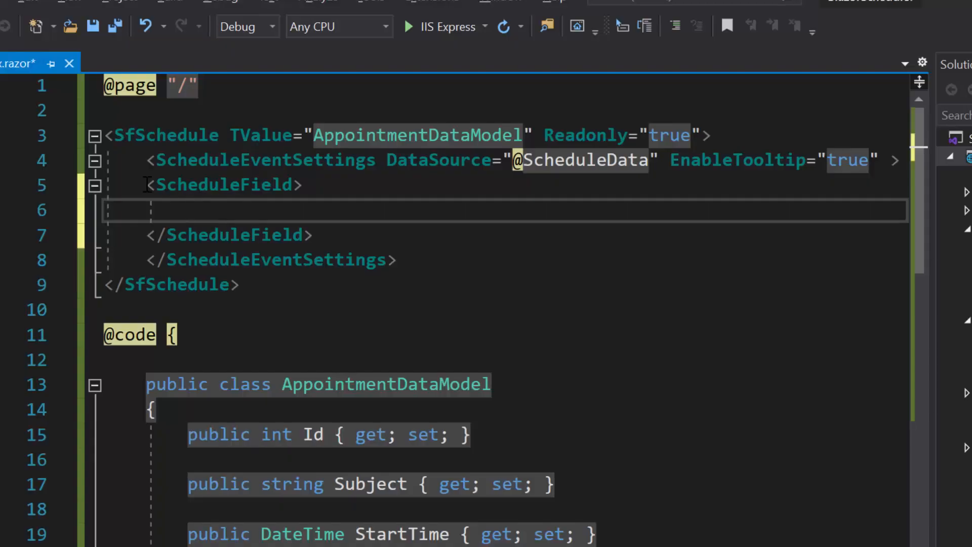
type("<FieldSubject></FieldSubject>")
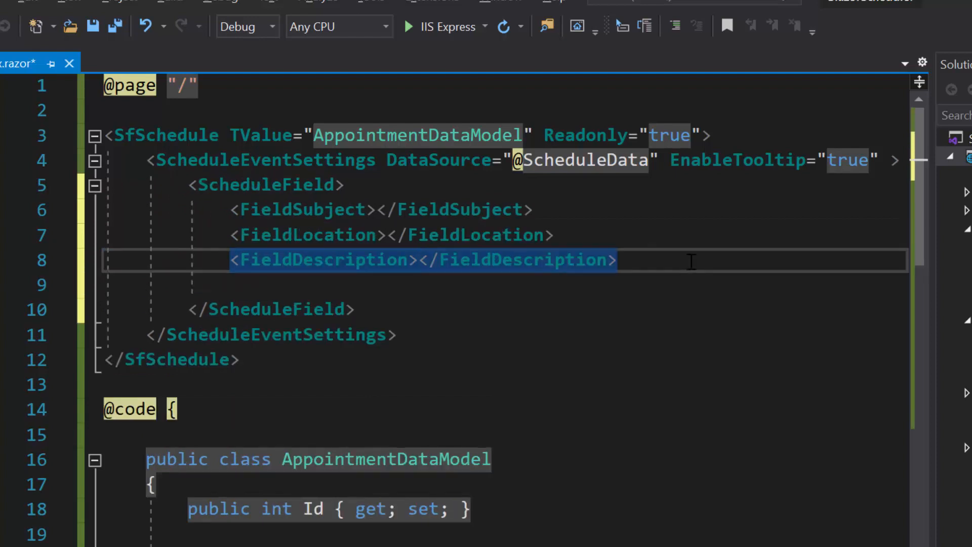
type("<FieldStartTime></FieldStartTime>")
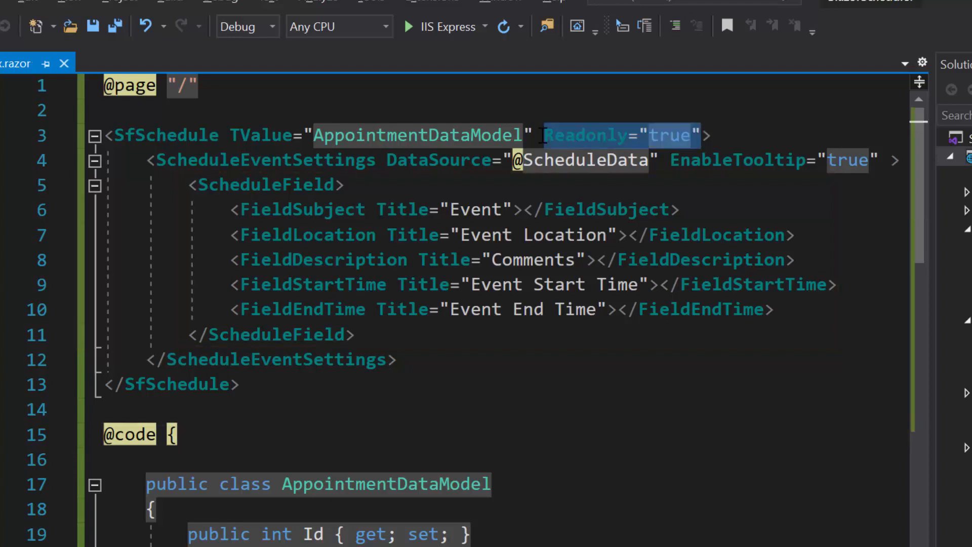
key("Delete")
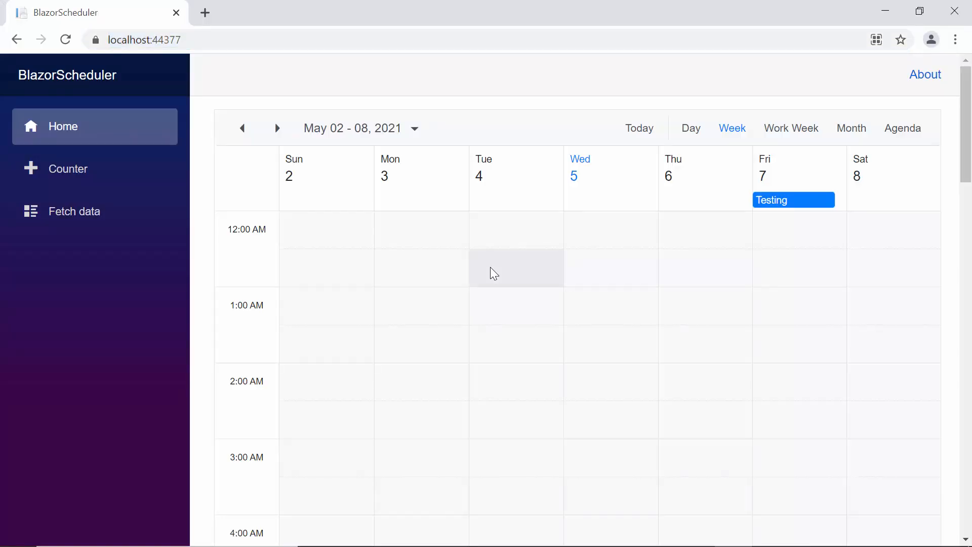
- Select an empty Tuesday 4 slot, then browse to the Syncfusion remote-data scheduler demo source
left_click(516, 268)
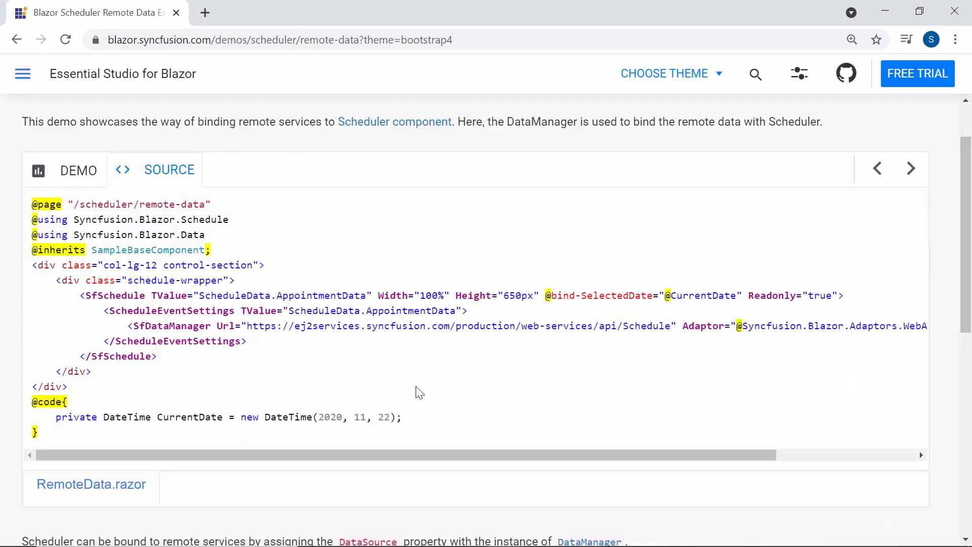
mouse_move(134, 338)
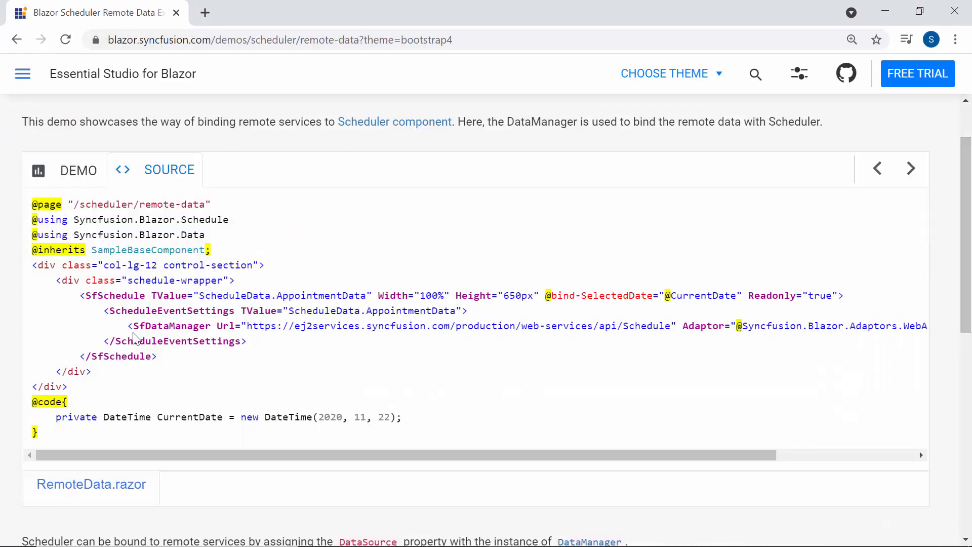
- In the default-functionalities demo, select several January 05-11, 2020 events and confirm their deletion
double_click(171, 325)
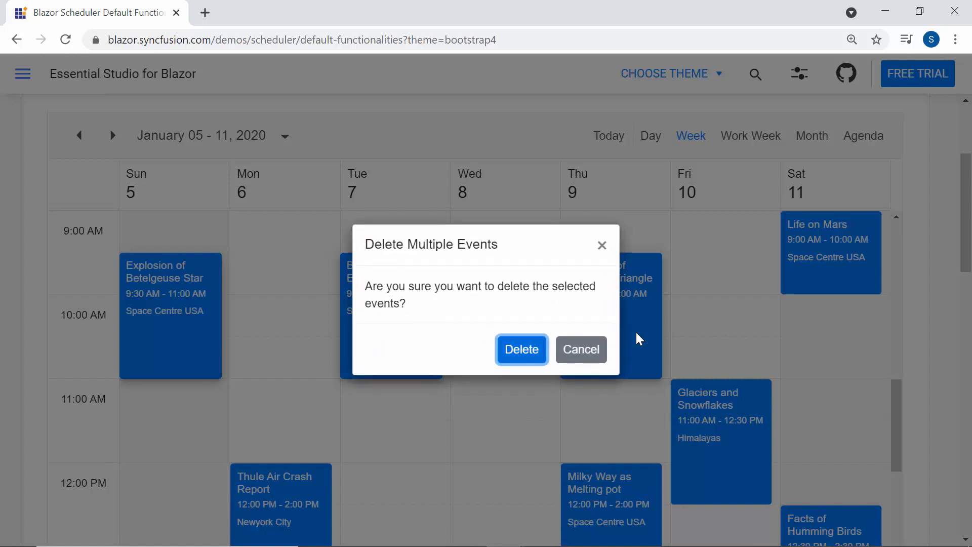
left_click(521, 349)
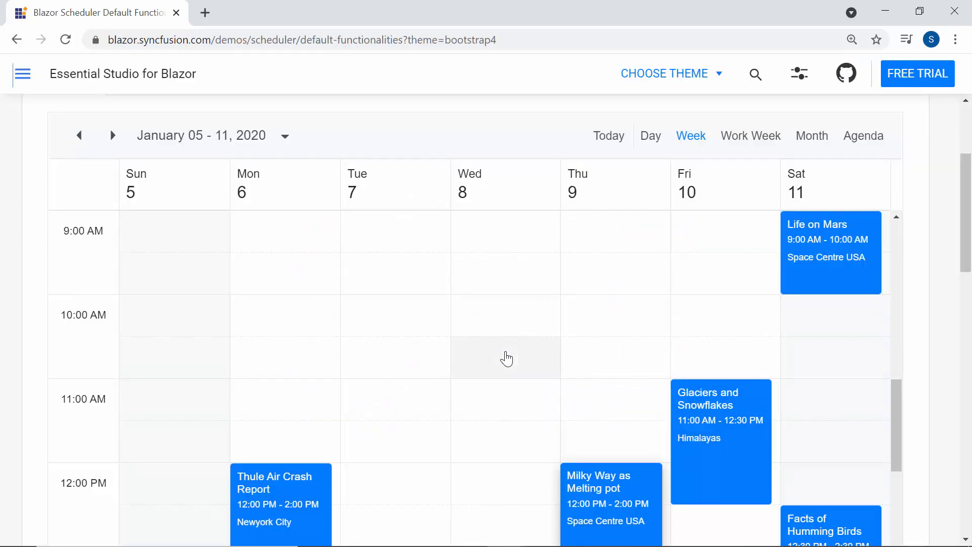